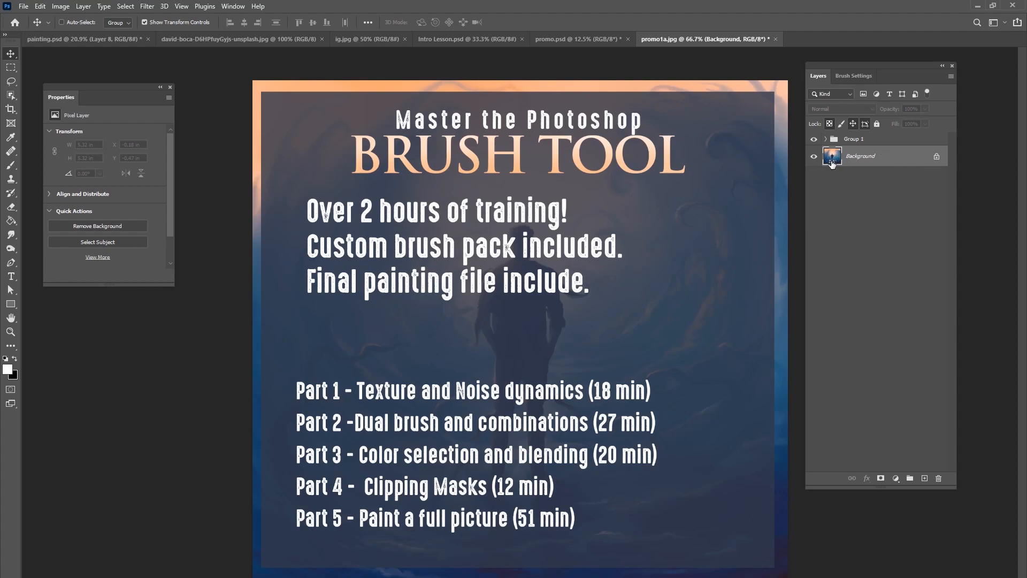
# Hide Group 1 so the course outline text disappears and the painted figure shows.
pyautogui.click(812, 138)
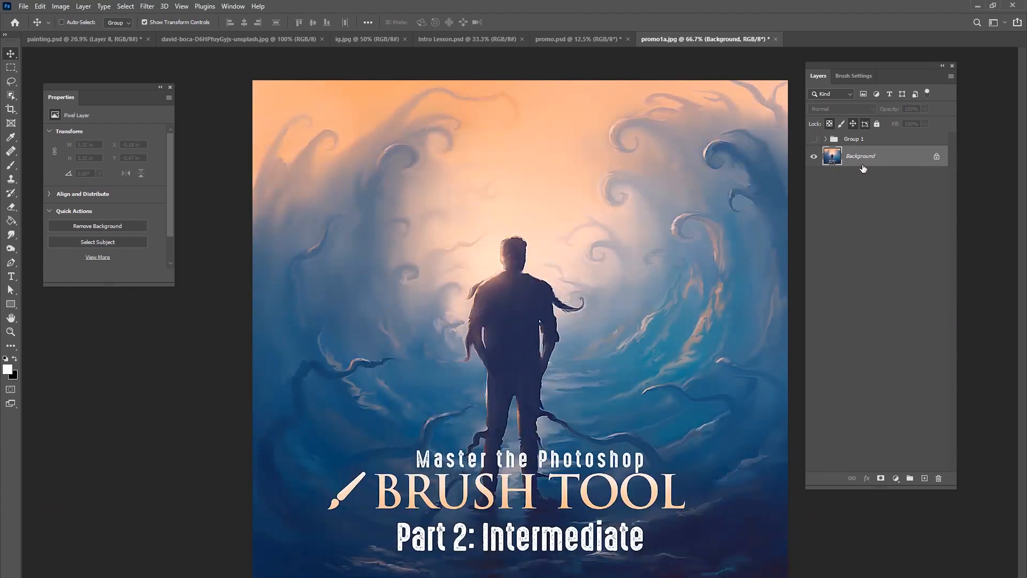